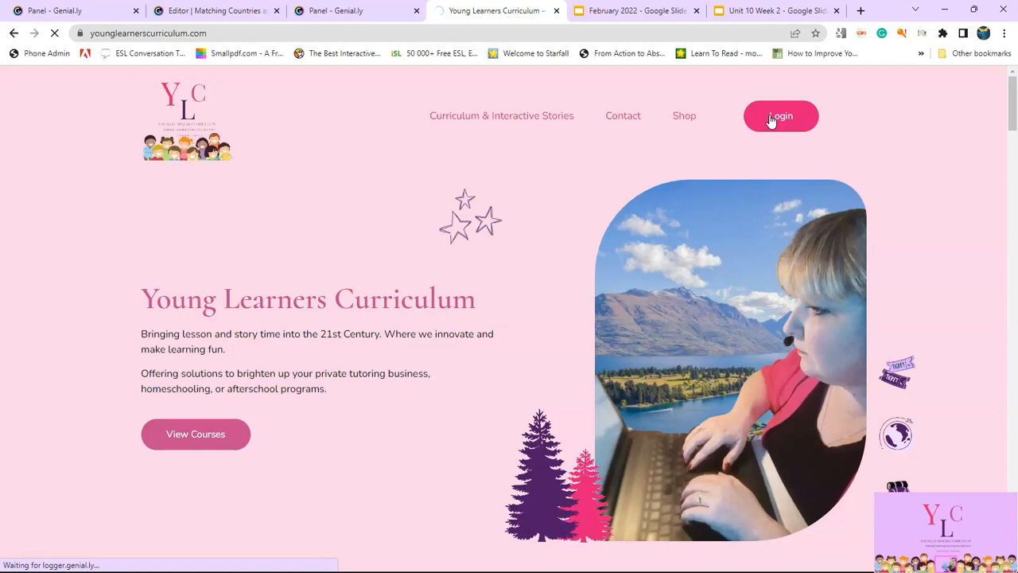
- Log in and view the dashboard counts with the in-progress Free course below
left_click(779, 115)
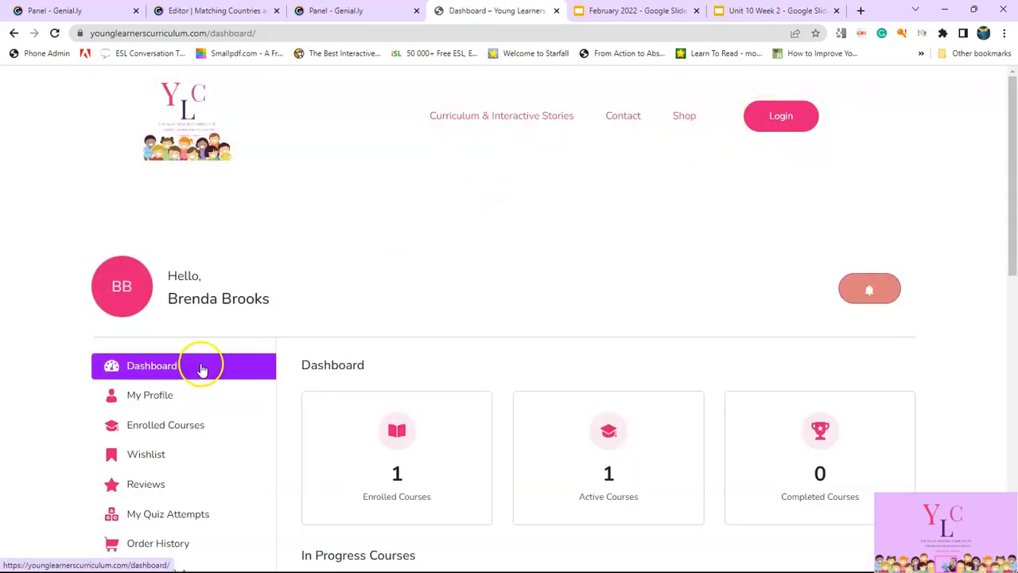
mouse_move(200, 365)
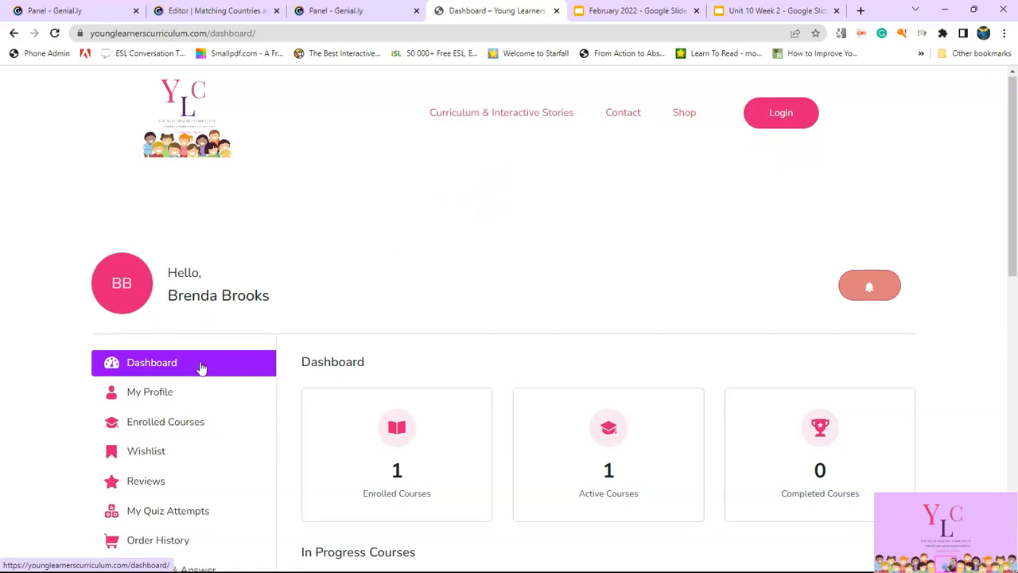
scroll("down", 3)
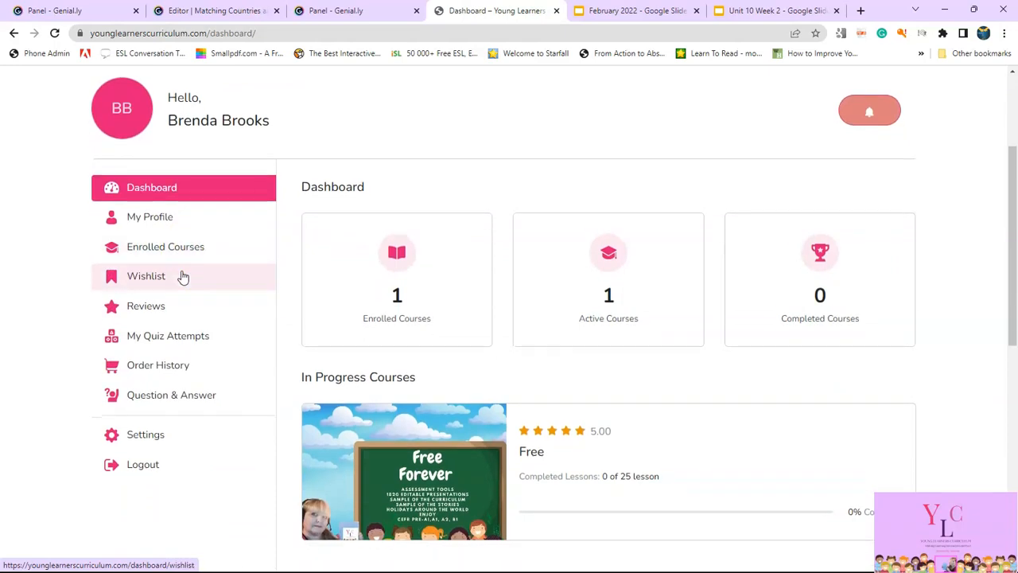
- Review the Enrolled Courses list showing the Free course
left_click(165, 247)
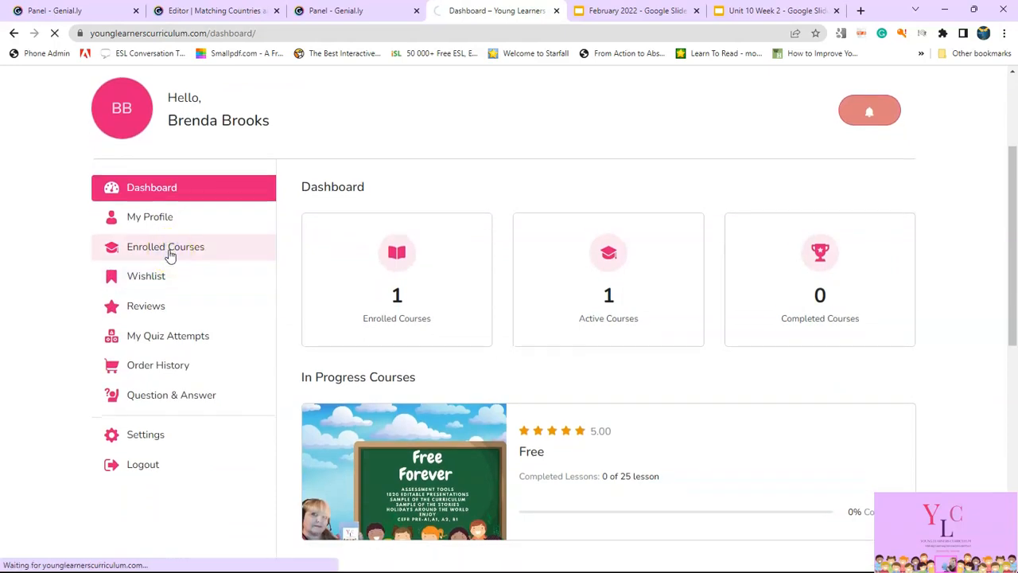
left_click(166, 247)
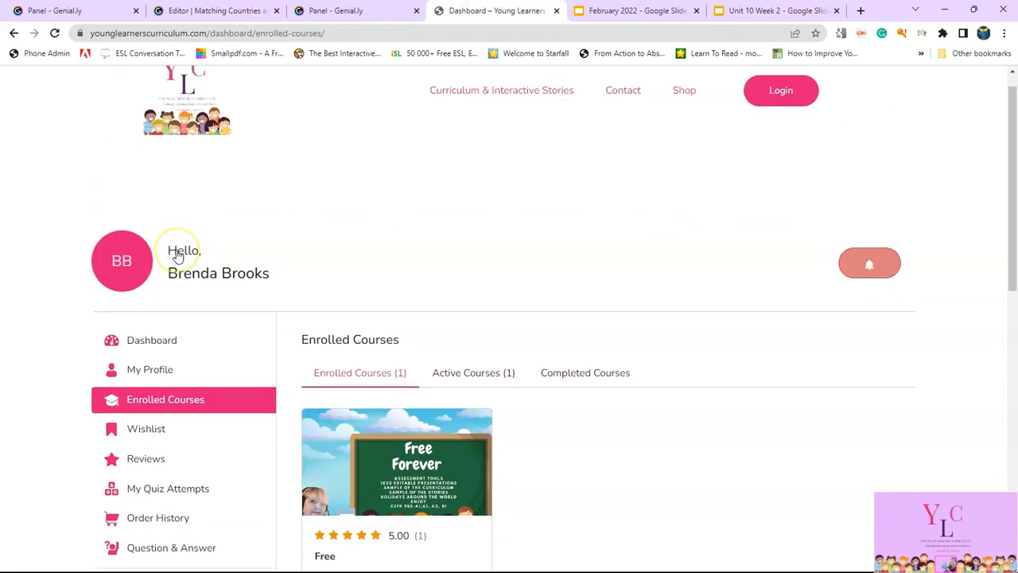
scroll("down", 3)
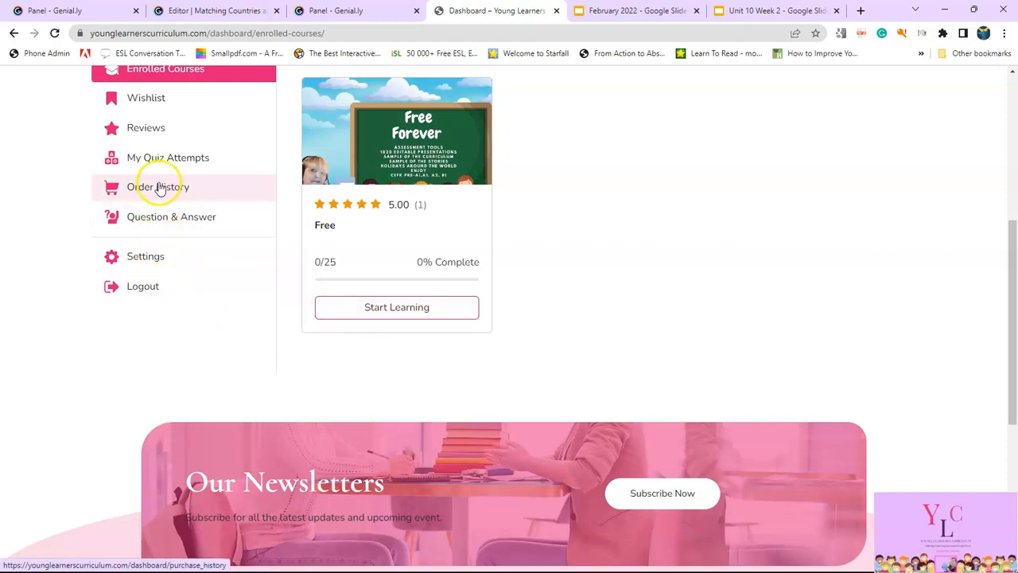
mouse_move(172, 217)
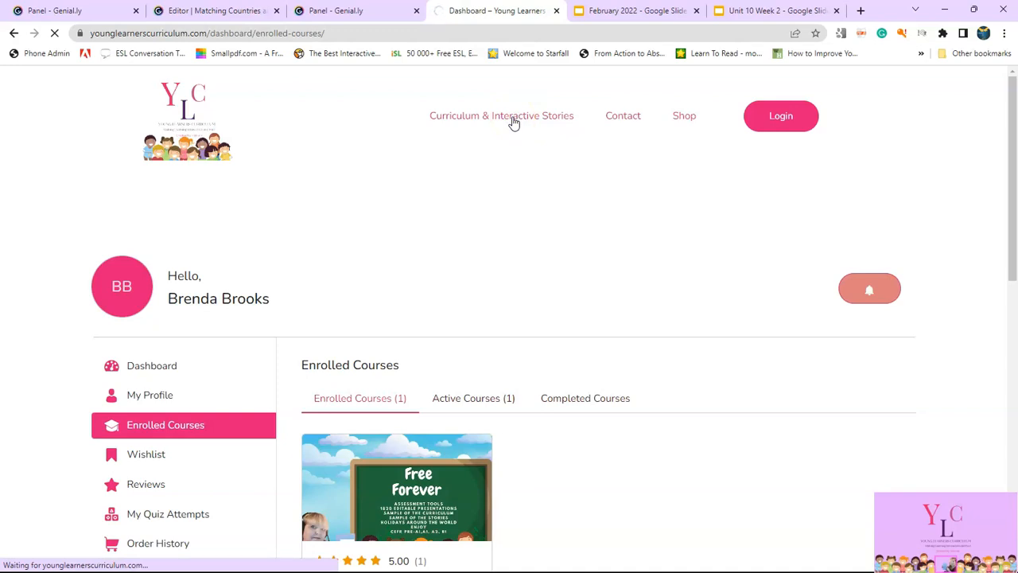
- Bring up the Featured Courses catalogue and choose Enroll Course under Curriculum
left_click(501, 115)
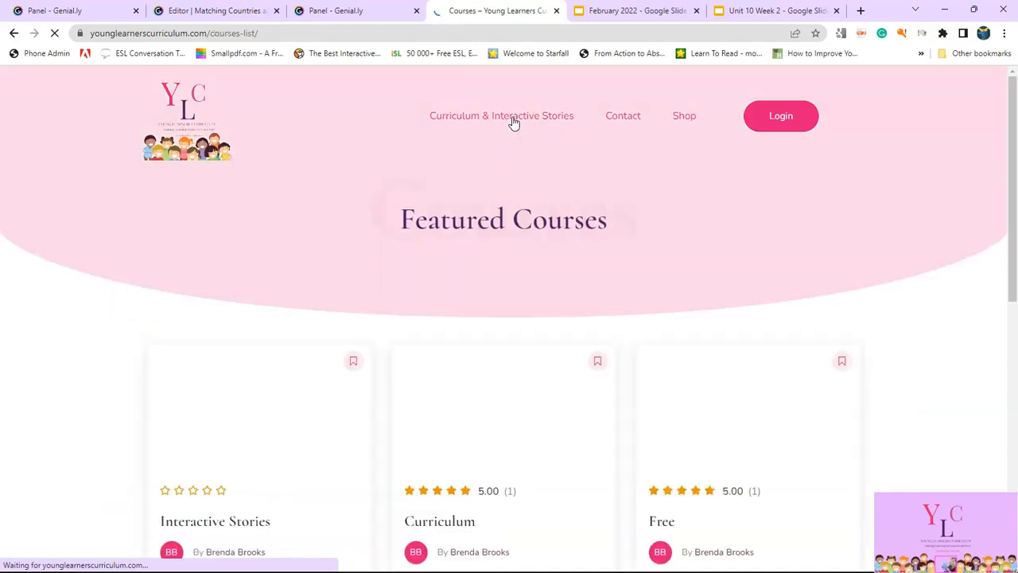
scroll("down", 3)
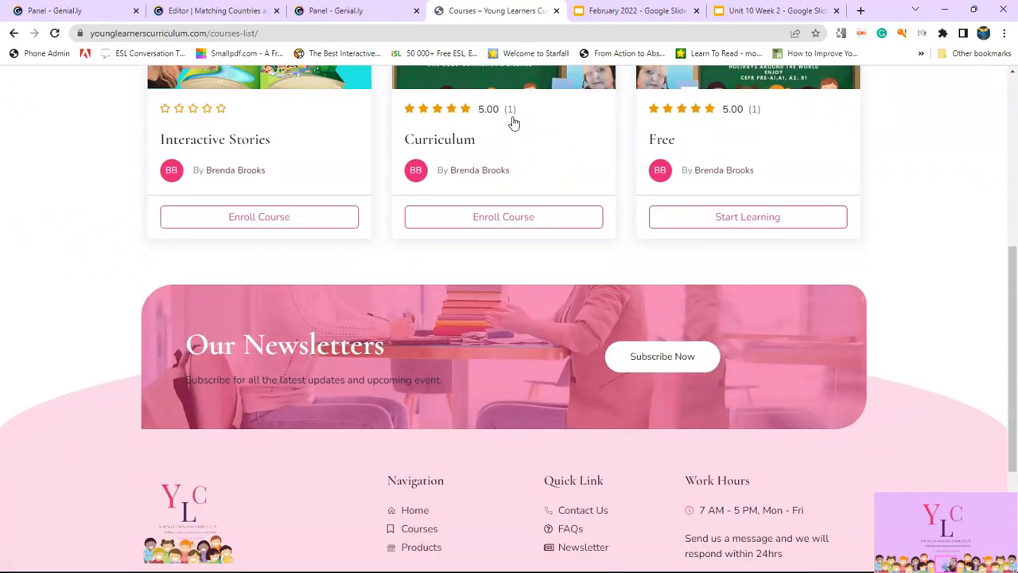
left_click(502, 216)
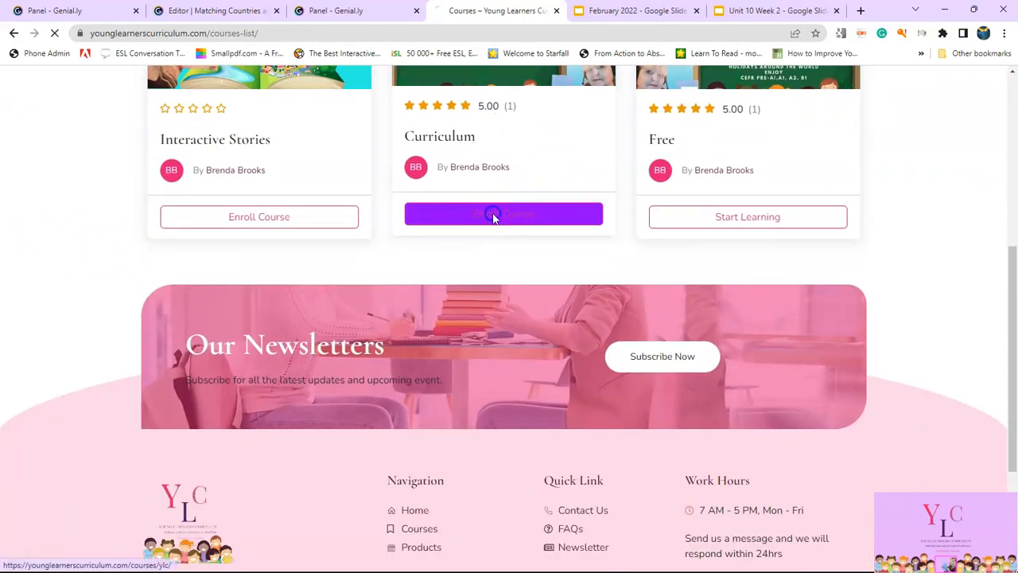
- View the Curriculum course page offering Curriculum at $7/mo and Diamond V.I.P. at $12/mo
left_click(503, 213)
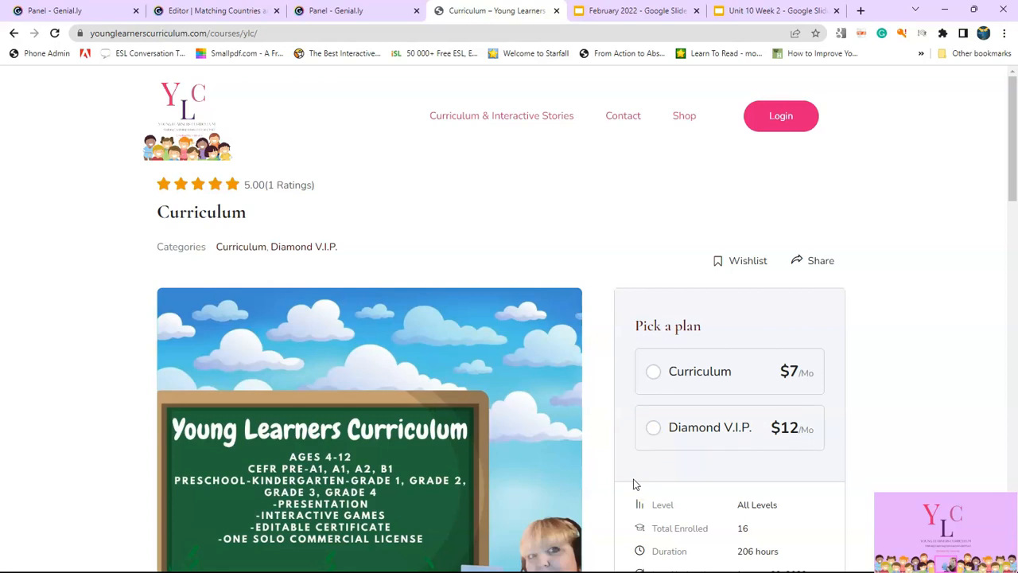
mouse_move(642, 458)
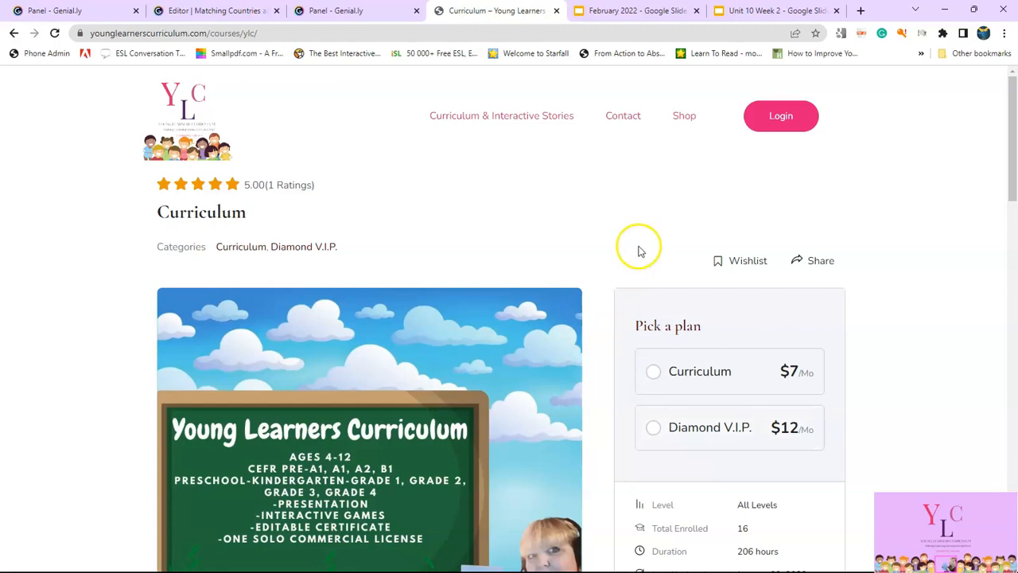
mouse_move(465, 210)
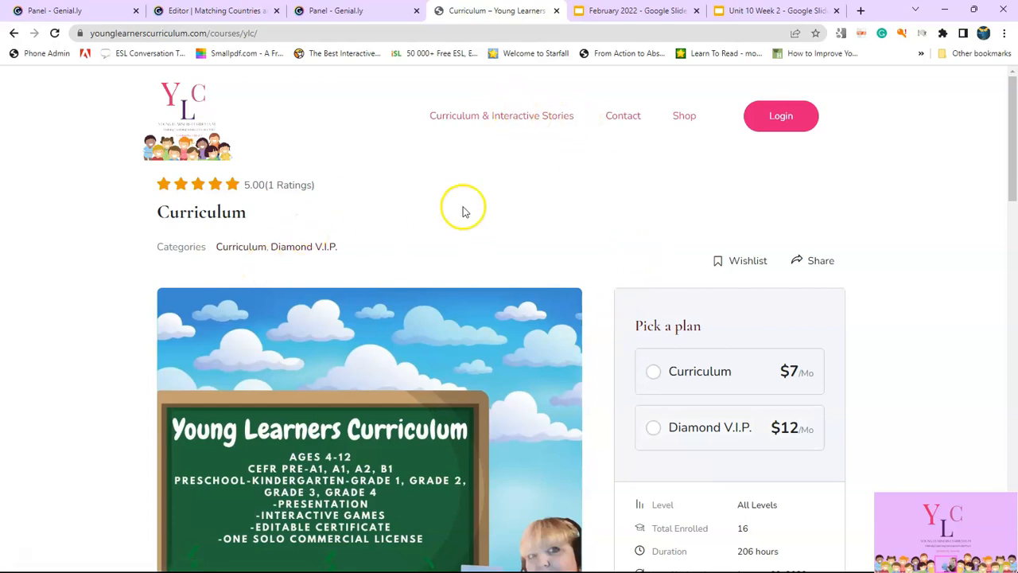
mouse_move(442, 241)
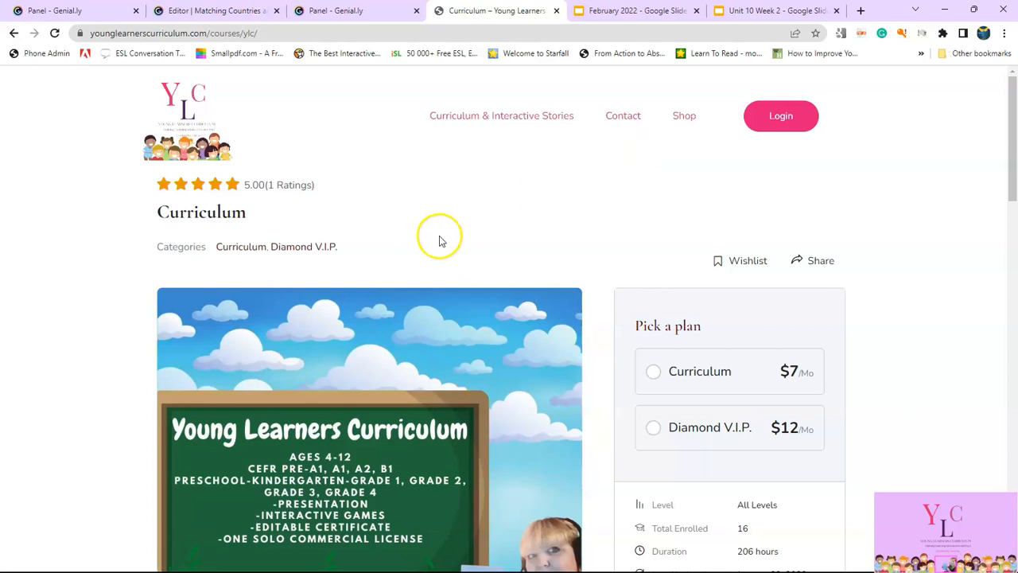
scroll("down", 3)
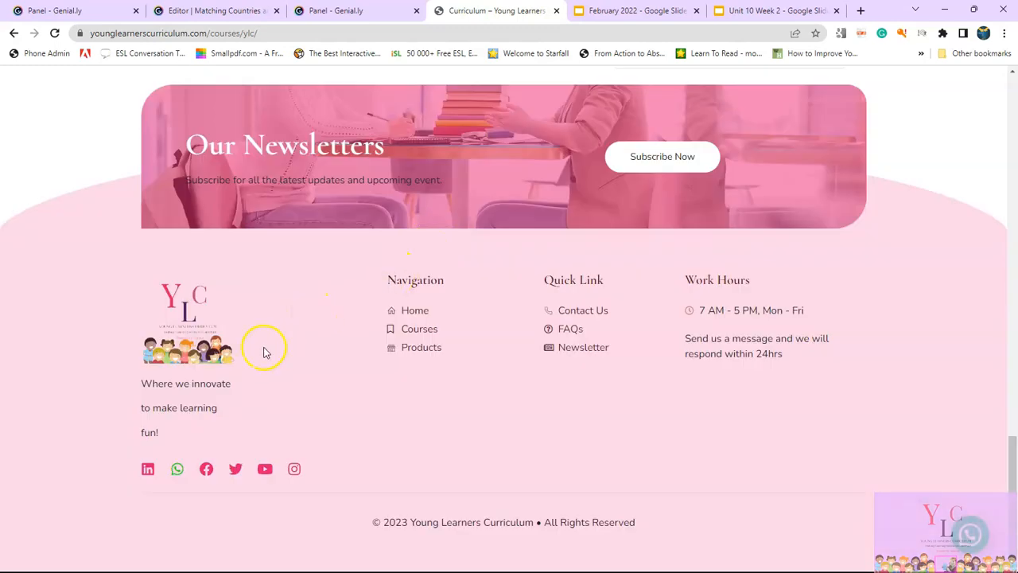